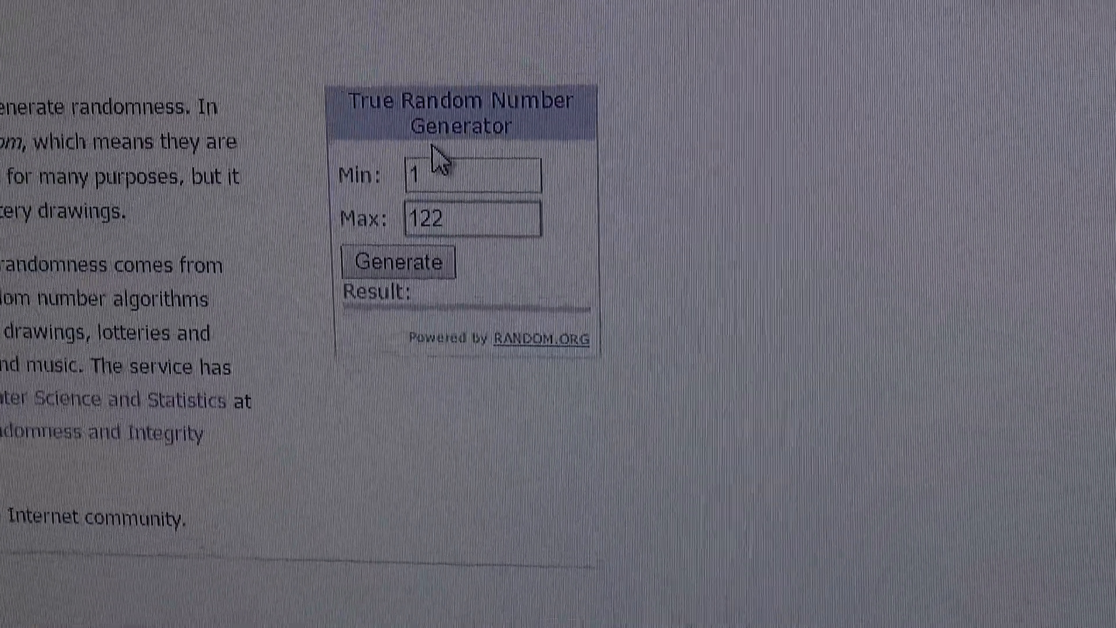
Generate a true random number in the 1–122 range, yielding 60
left_click(399, 263)
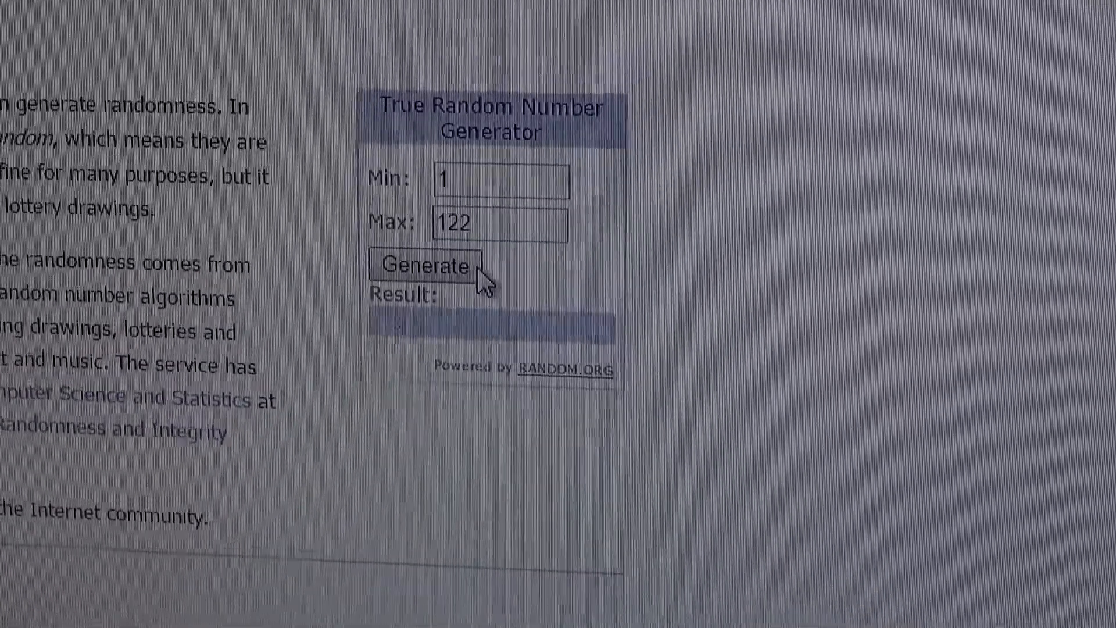
left_click(428, 267)
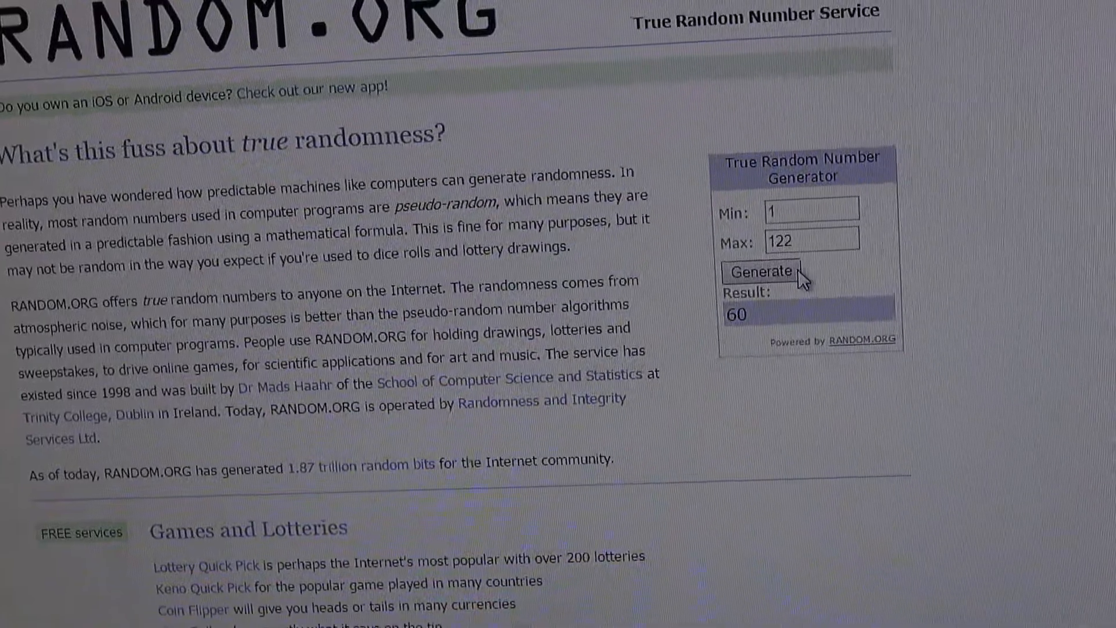
scroll("up", 3)
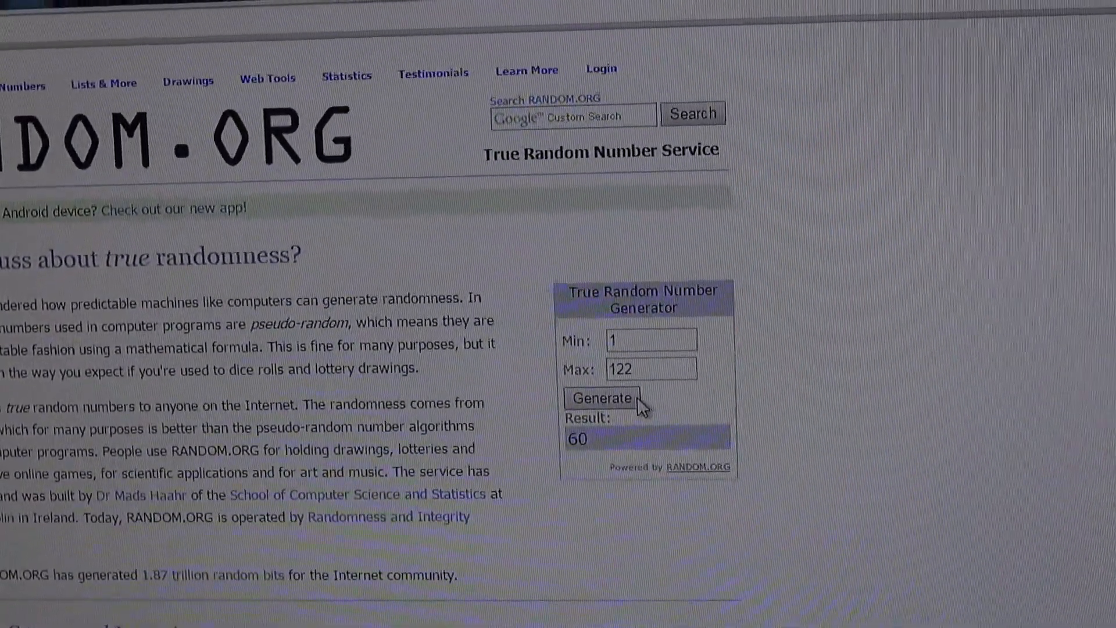